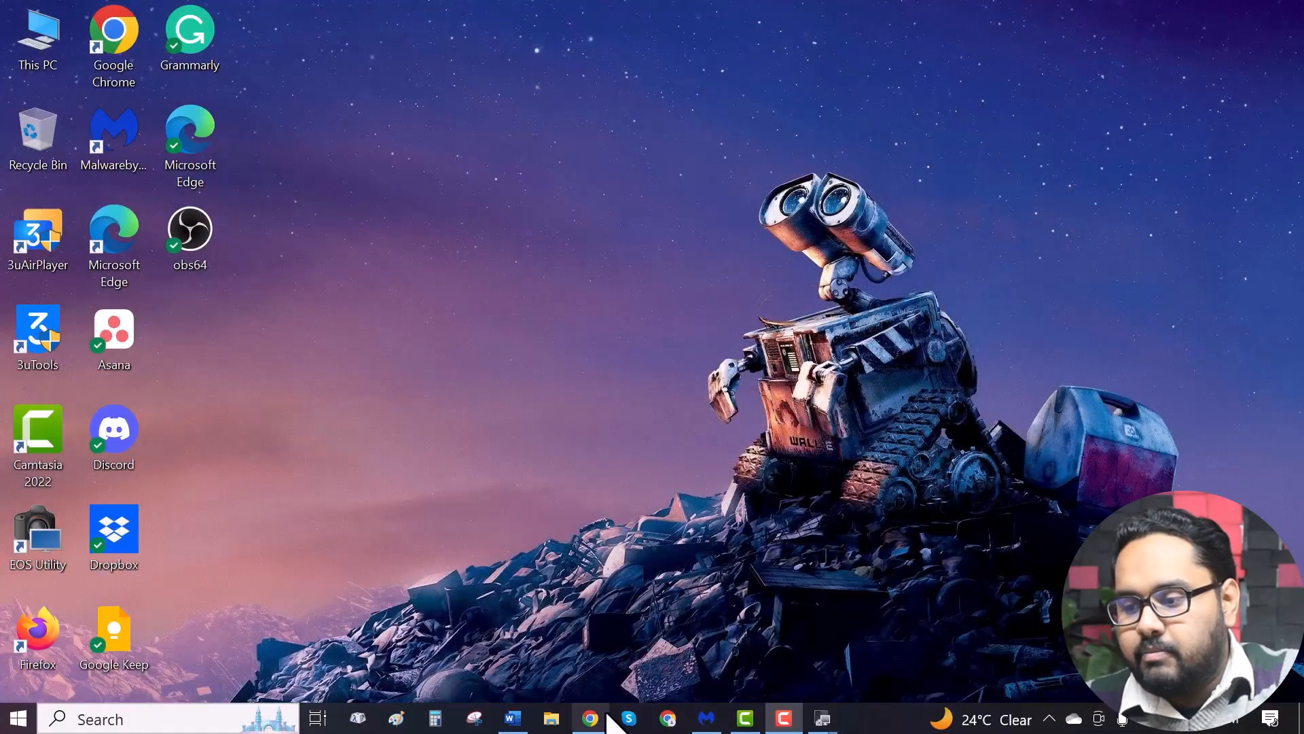
- Launch Google Chrome from the taskbar
left_click(589, 718)
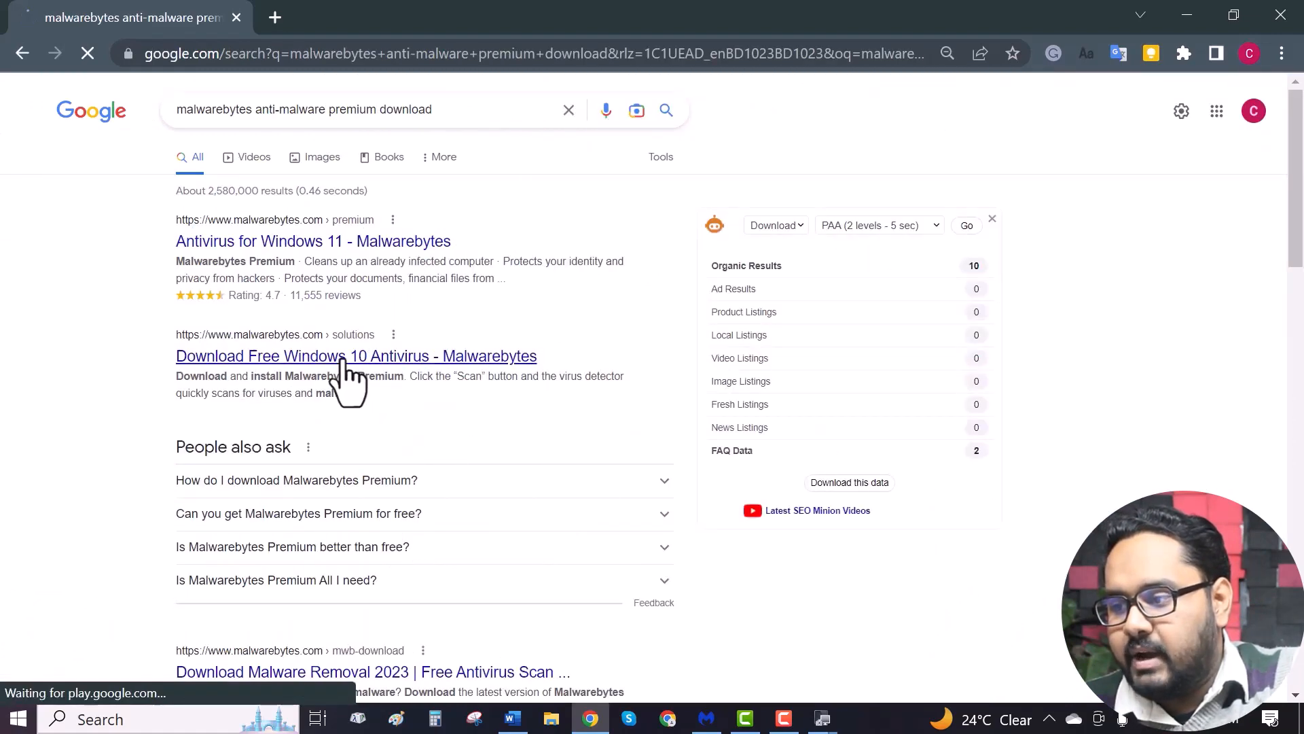
- Open the 'Download Free Windows 10 Antivirus' result and start the free-trial download
left_click(357, 356)
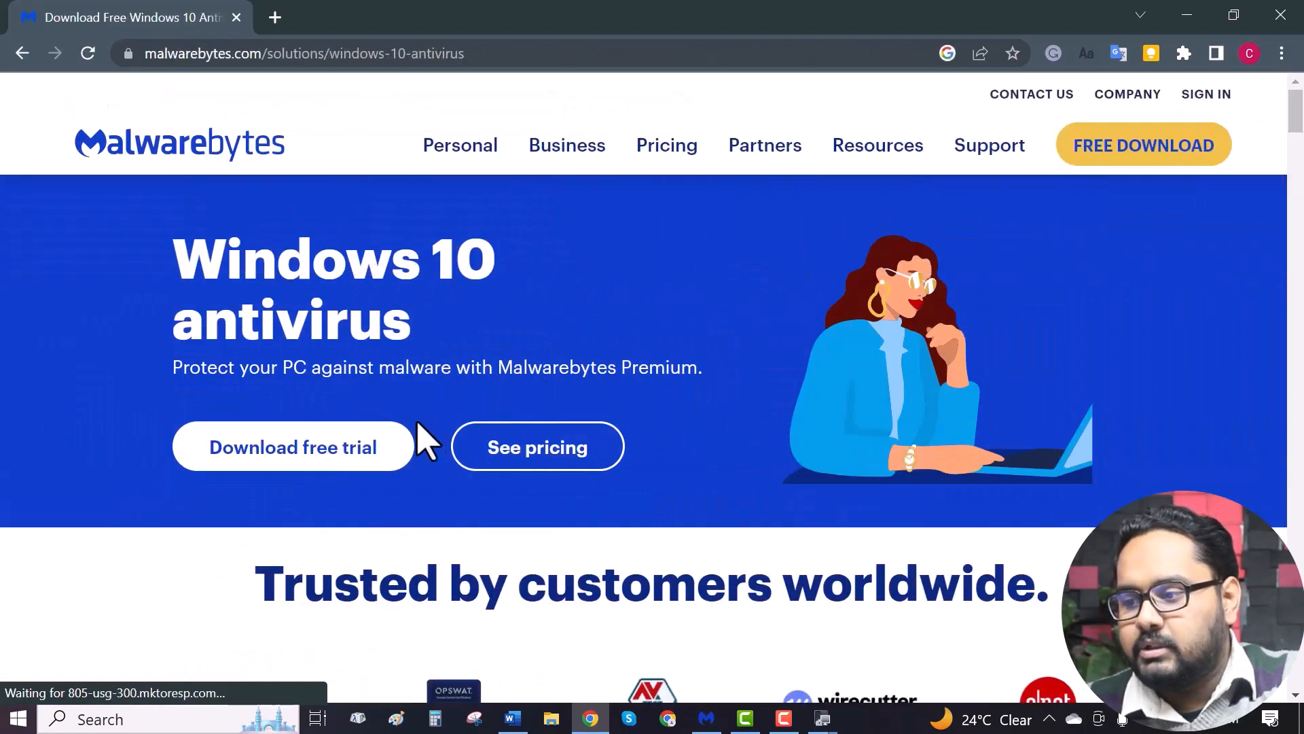
left_click(293, 447)
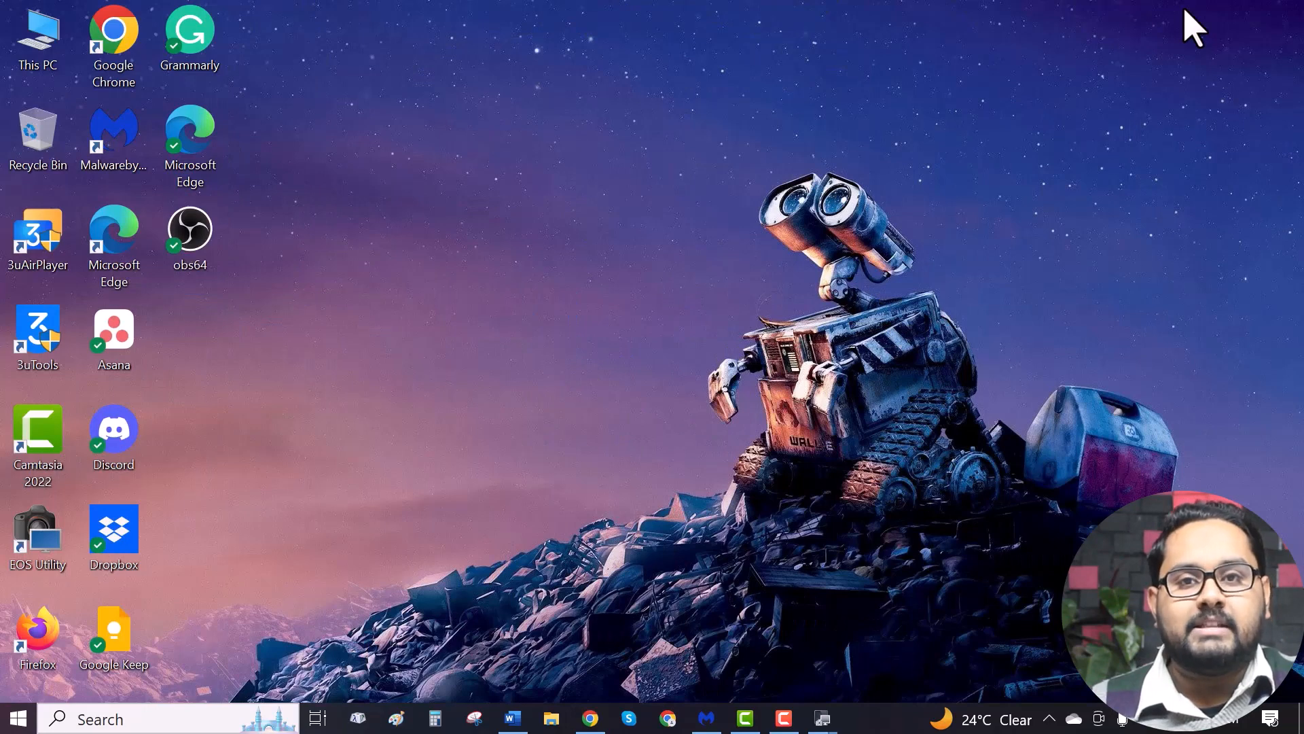
mouse_move(931, 272)
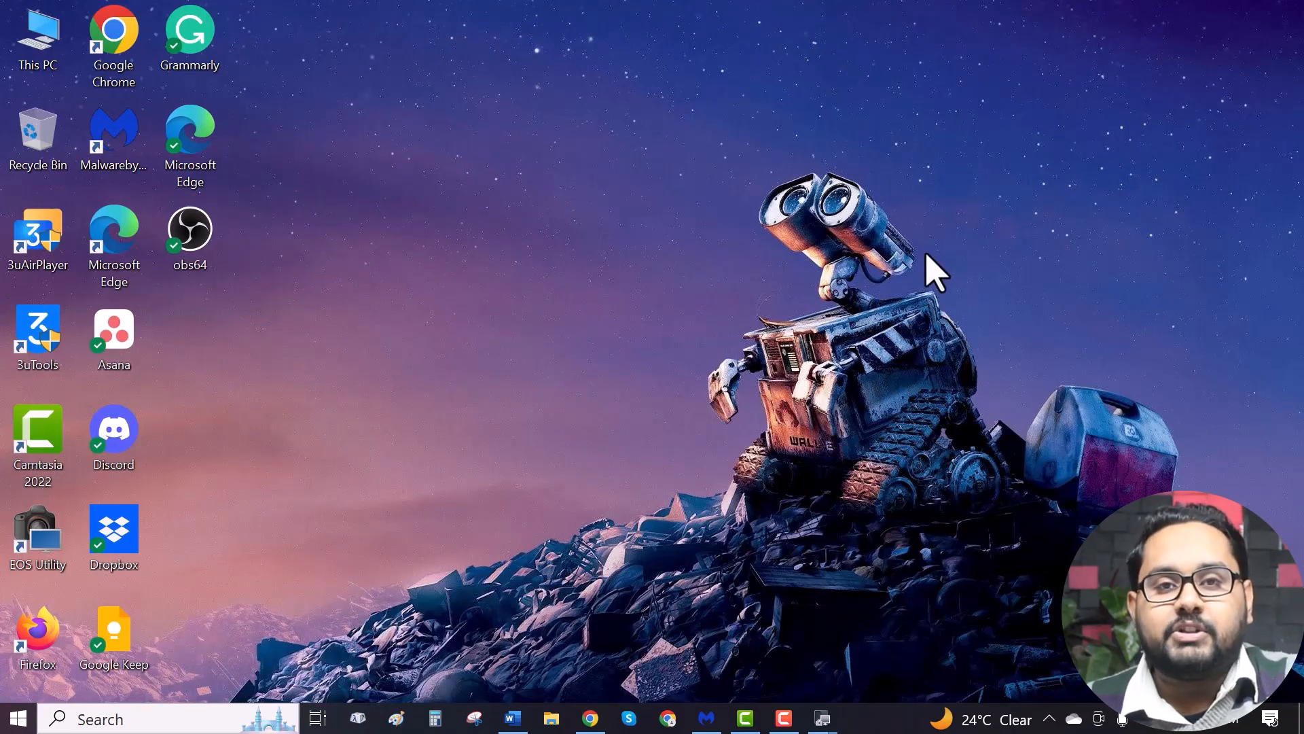
mouse_move(707, 686)
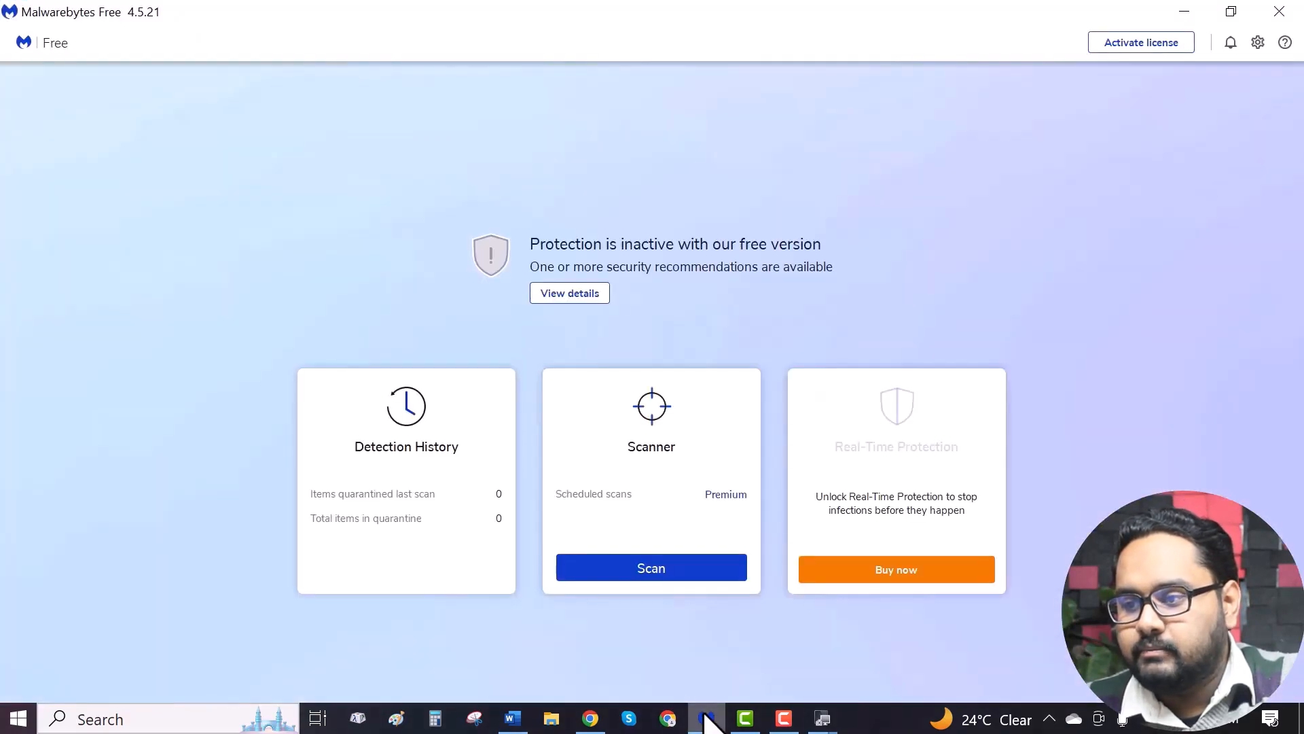
- Open Malwarebytes Settings to view the Security tab's scan options
left_click(1257, 42)
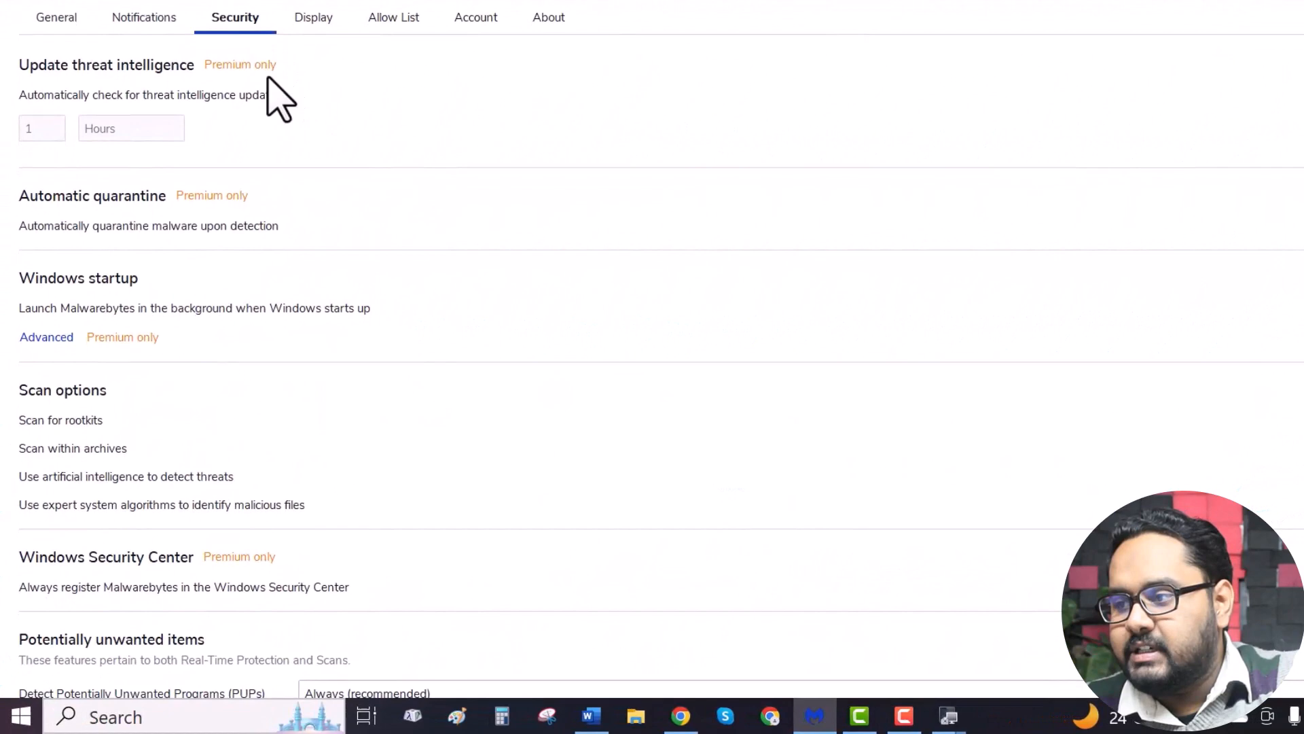
mouse_move(51, 424)
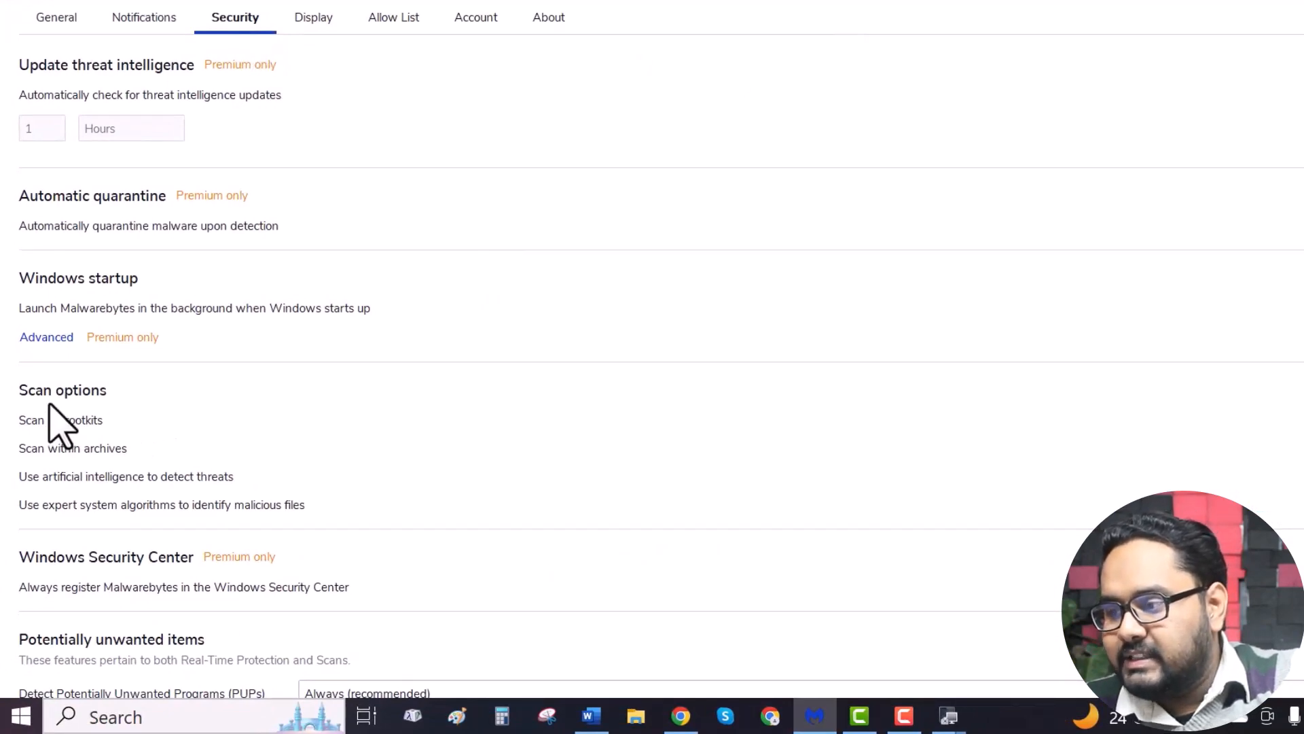
mouse_move(34, 460)
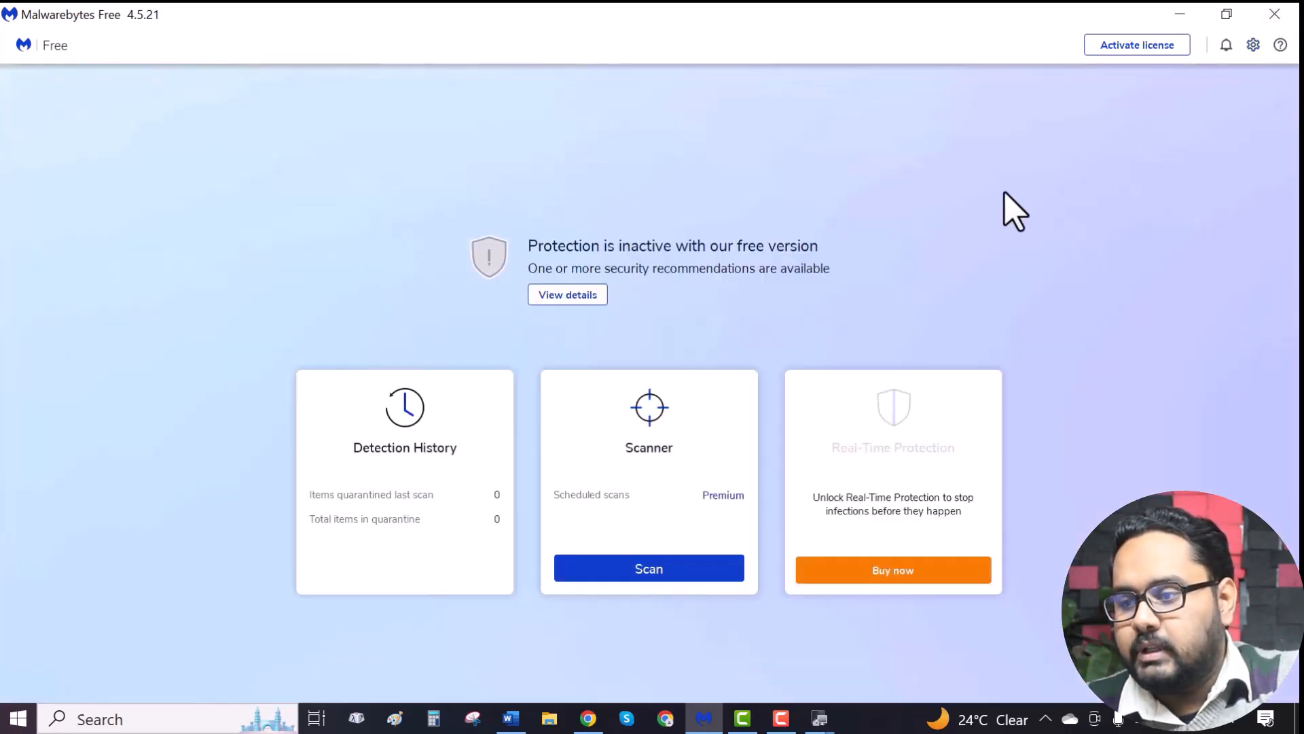
mouse_move(510, 588)
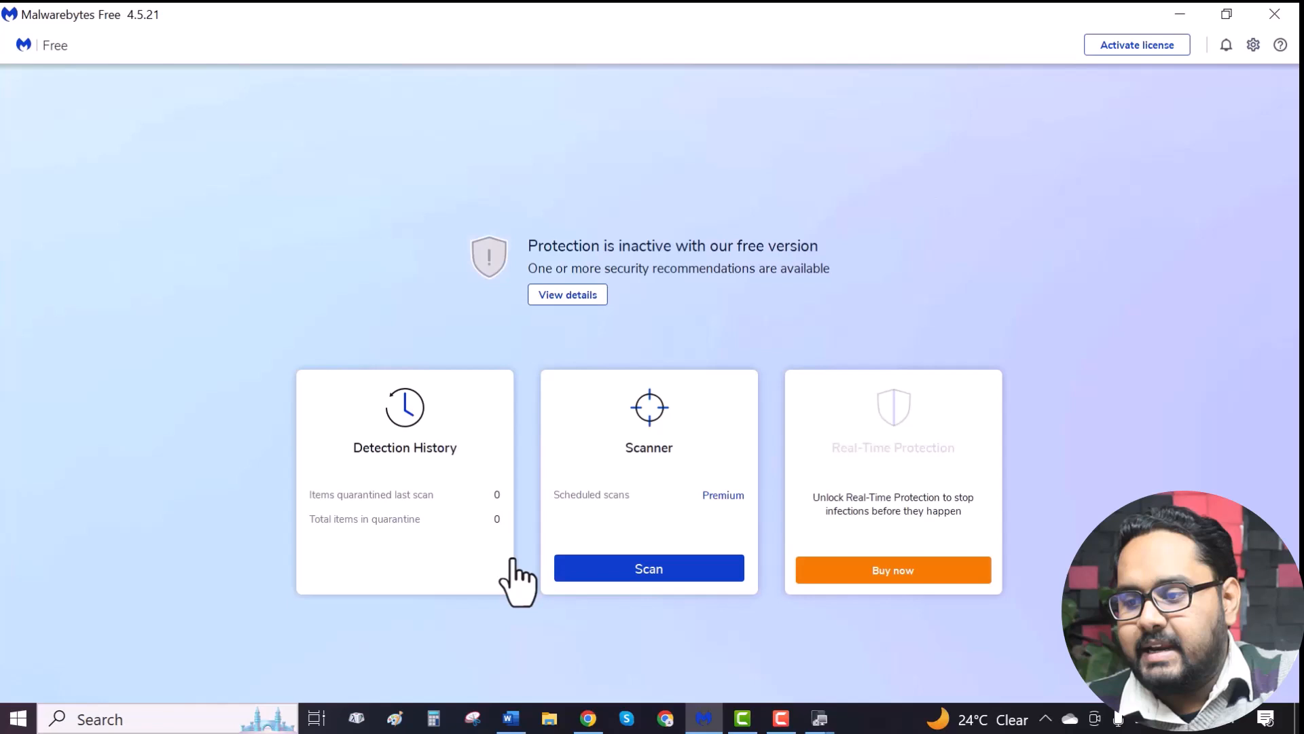
mouse_move(667, 472)
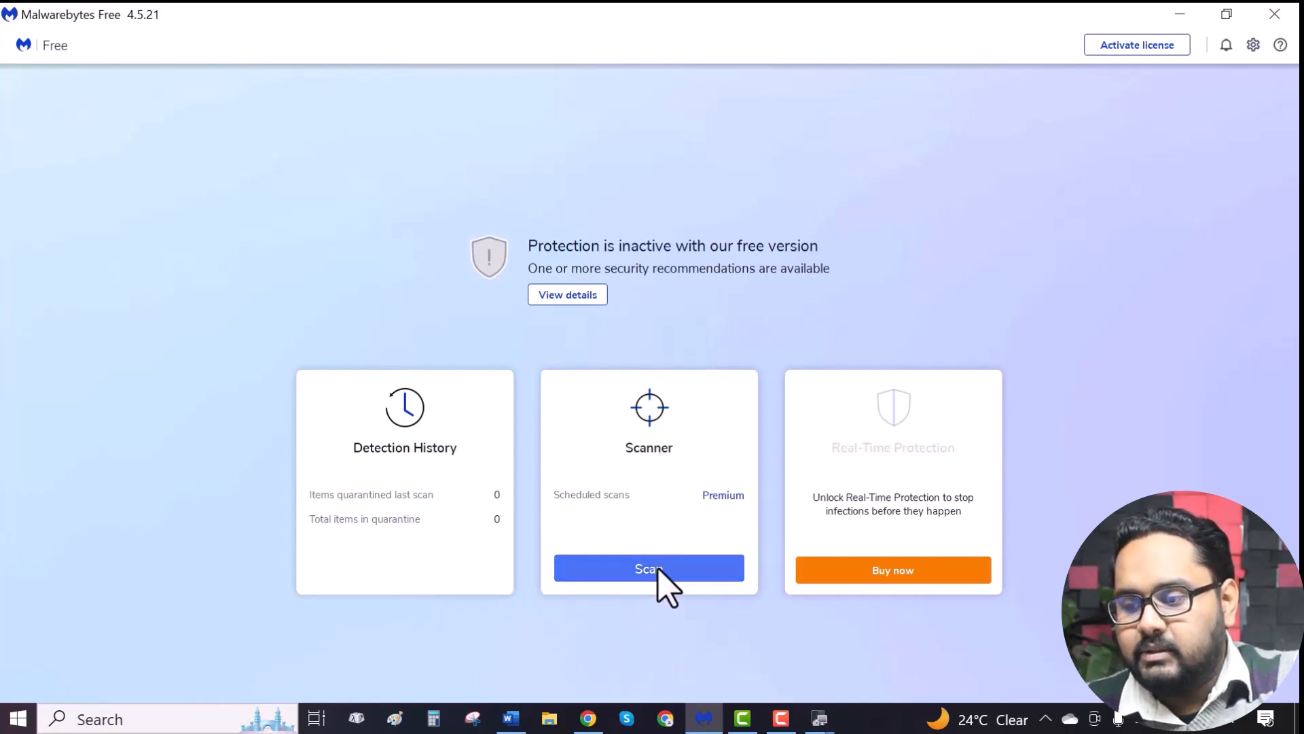
- Run a threat scan from the dashboard's Scanner card
left_click(649, 568)
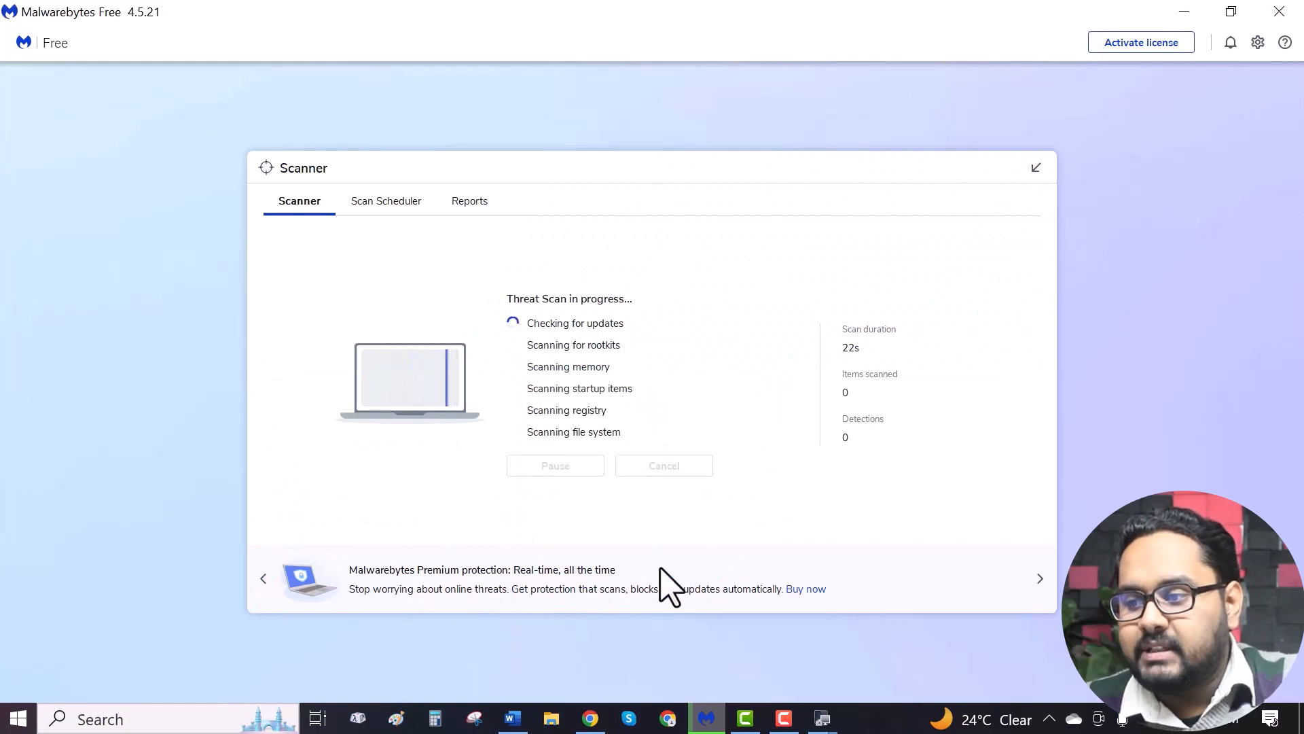
mouse_move(657, 324)
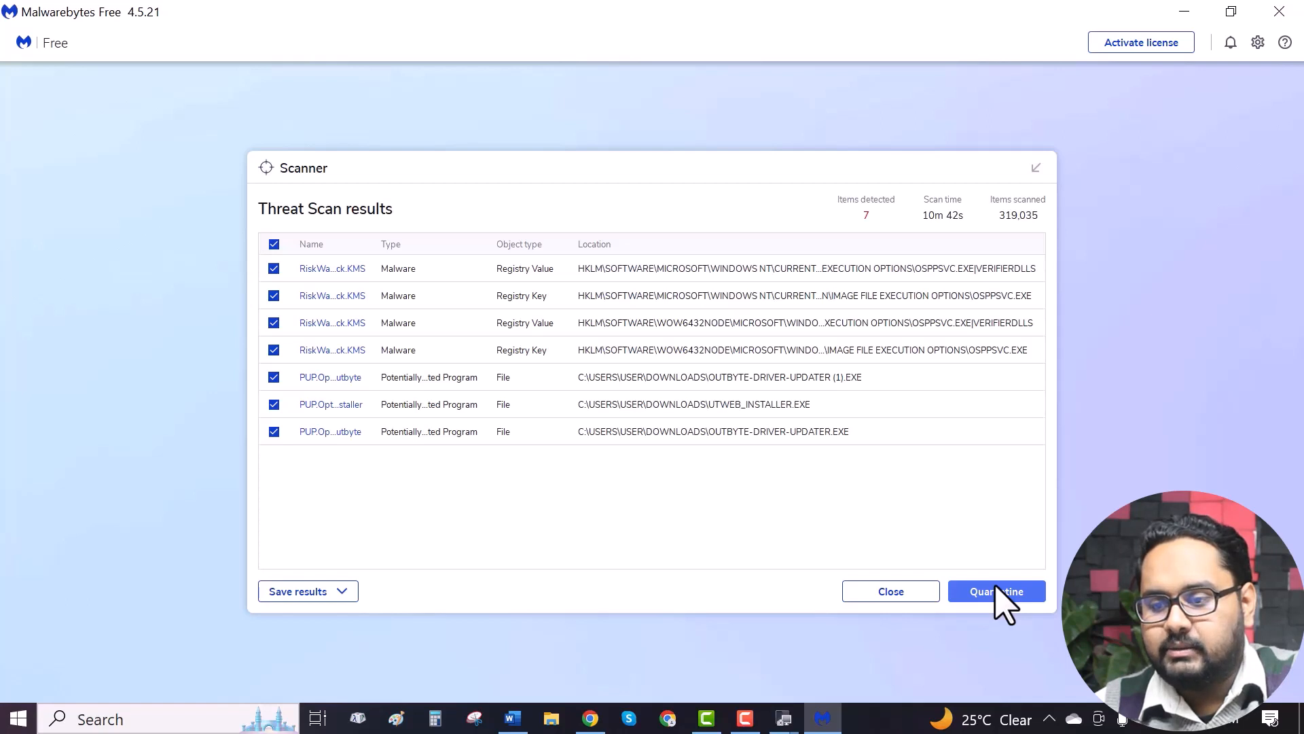
- Quarantine the seven detected threats and dismiss the scan summary
left_click(997, 591)
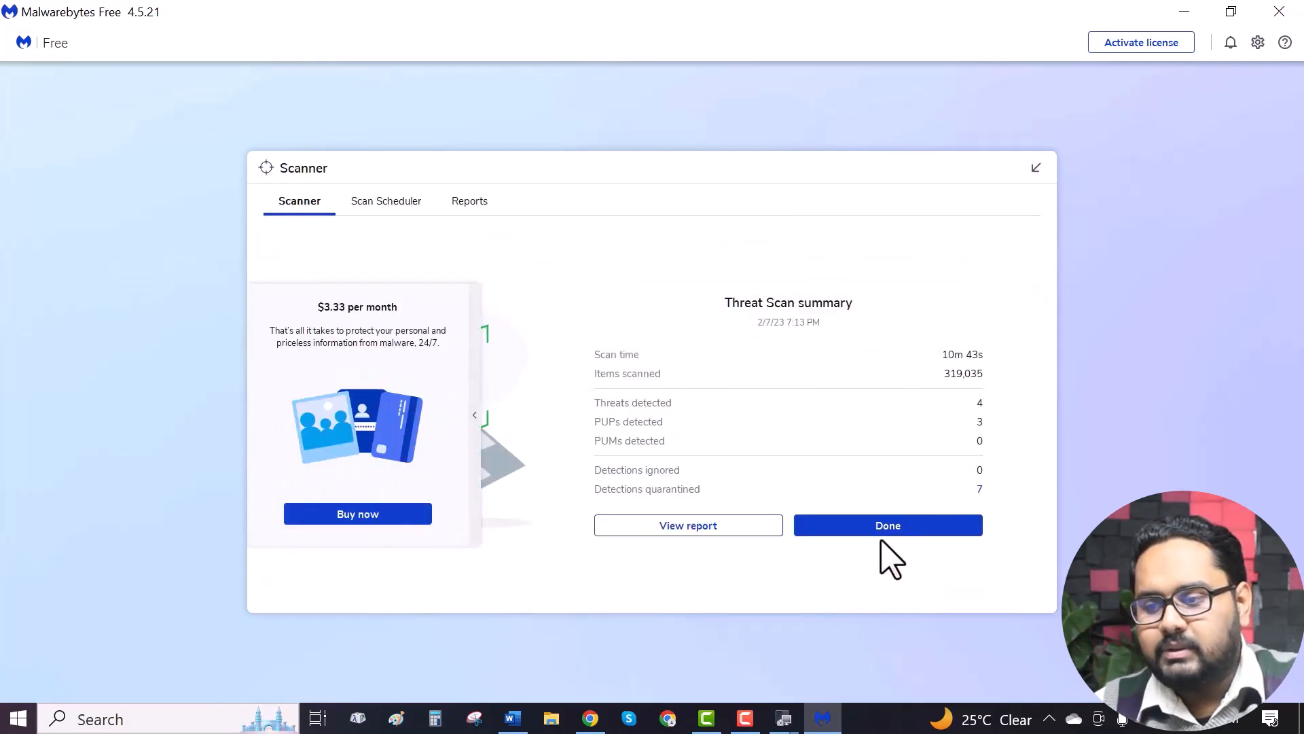
left_click(888, 525)
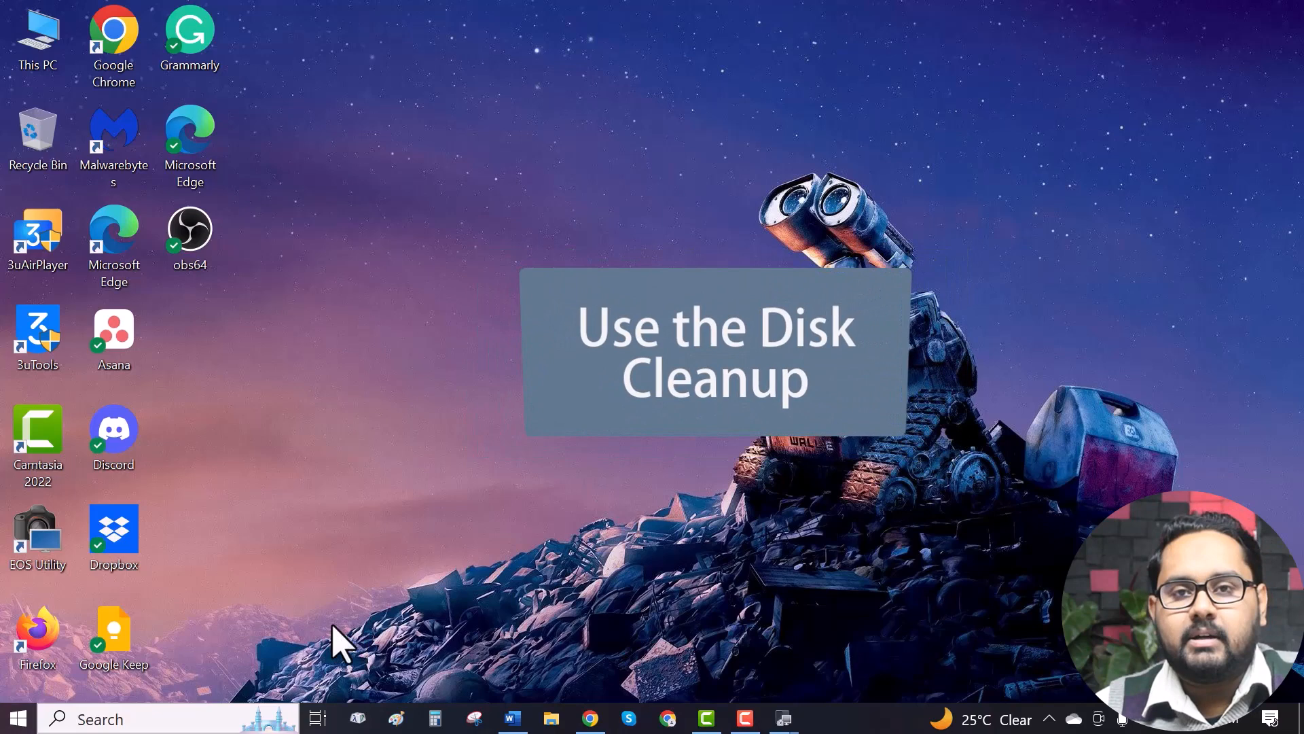
- Search Windows for 'disk' and open Disk Cleanup
left_click(102, 719)
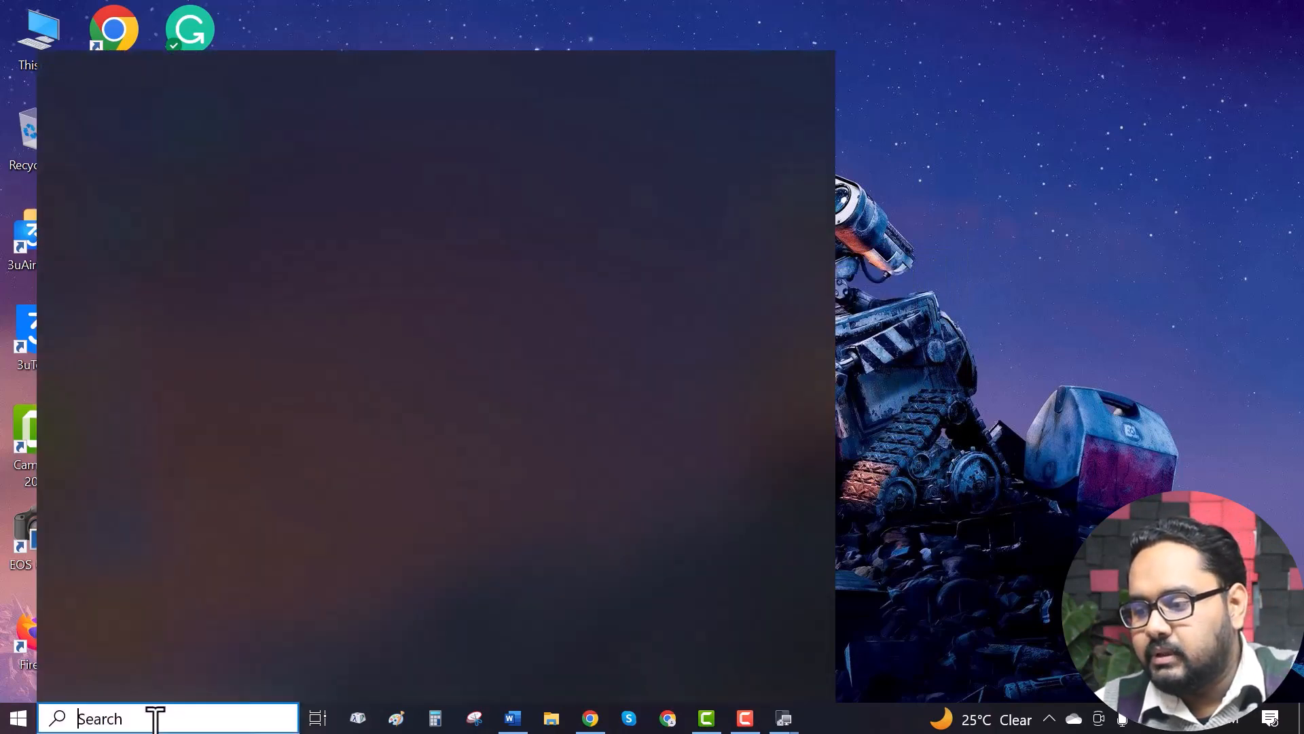
type("d")
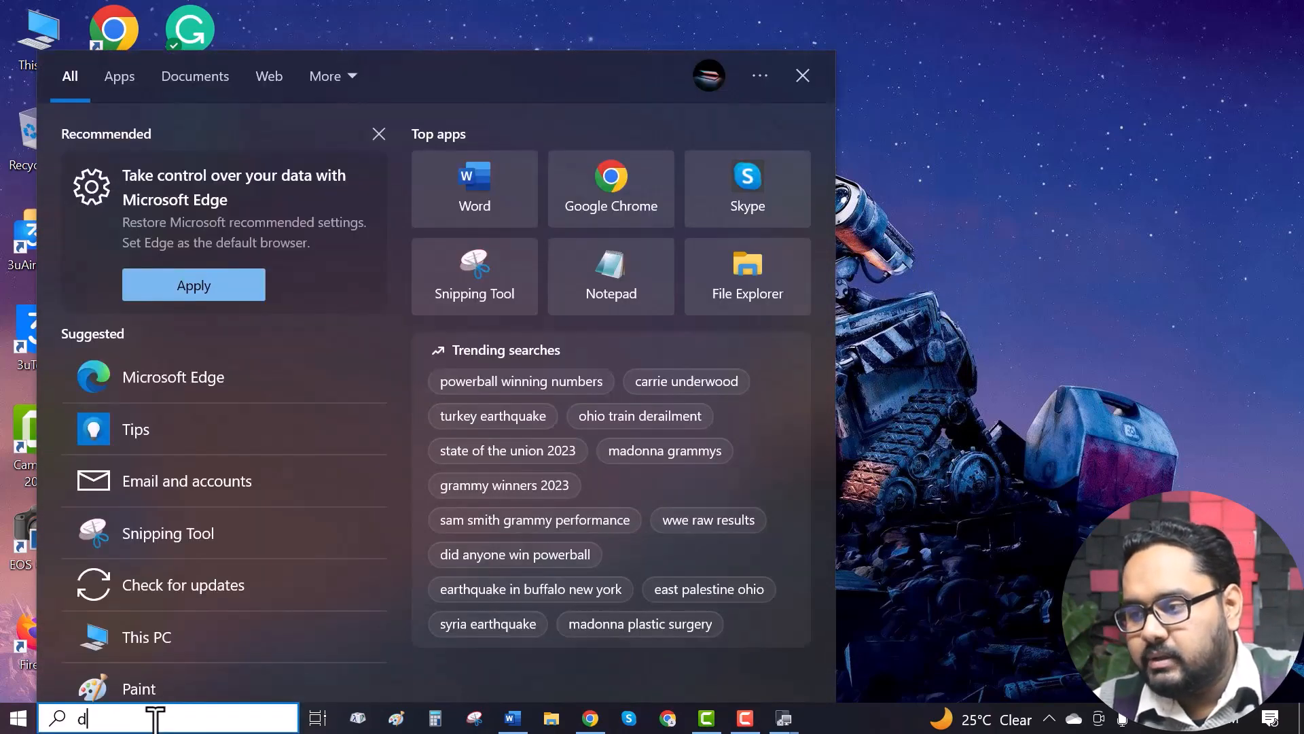
type("isk")
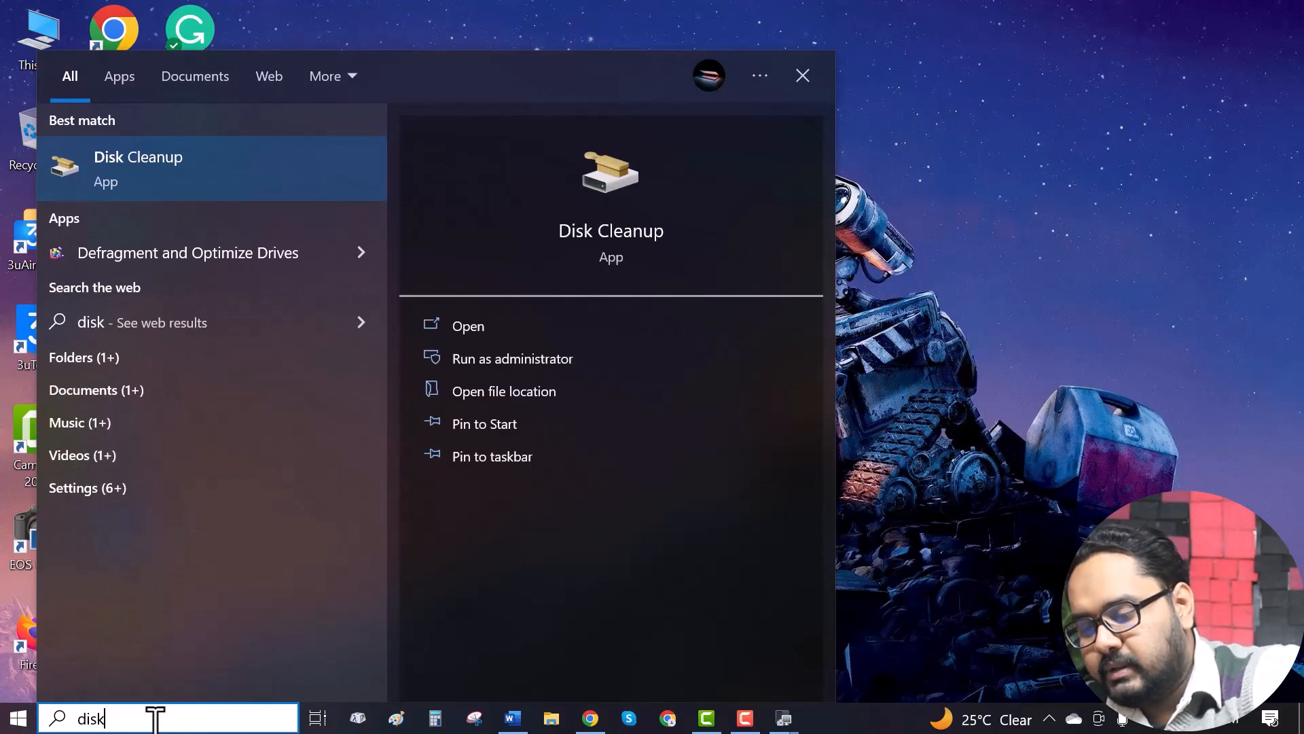
mouse_move(460, 345)
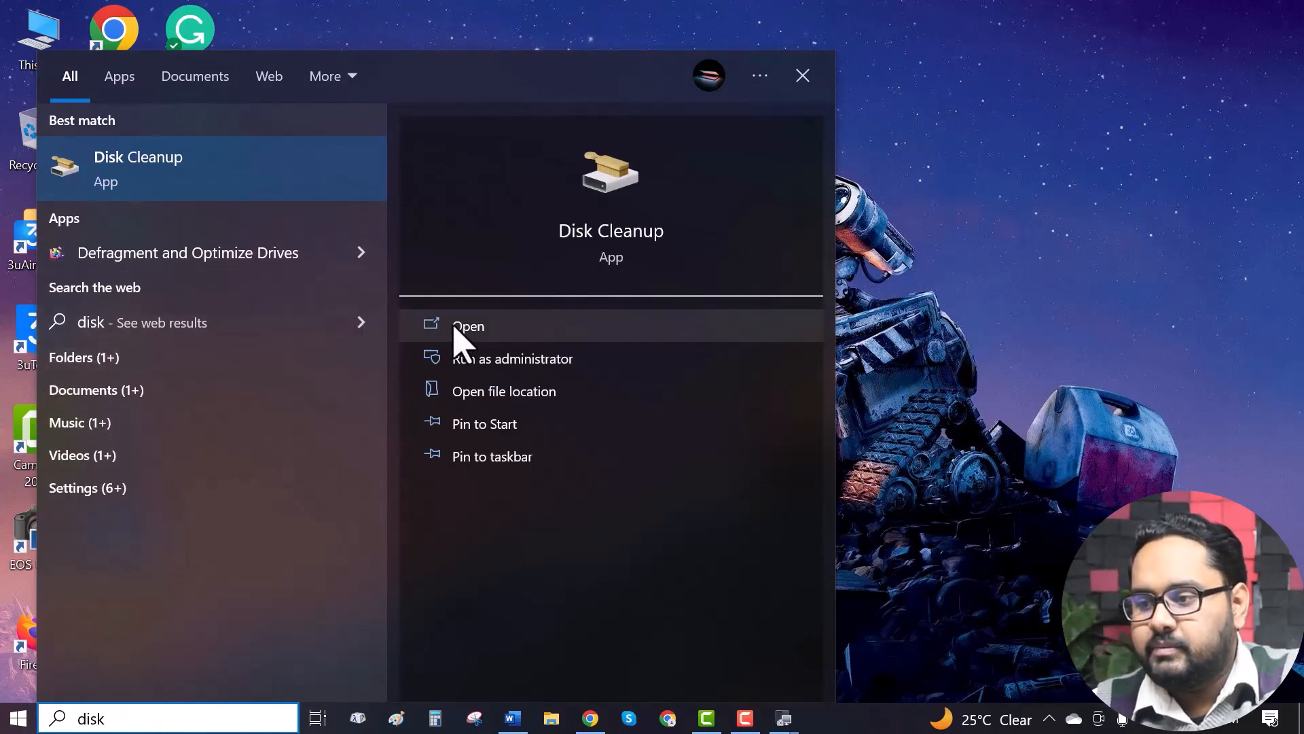
left_click(468, 326)
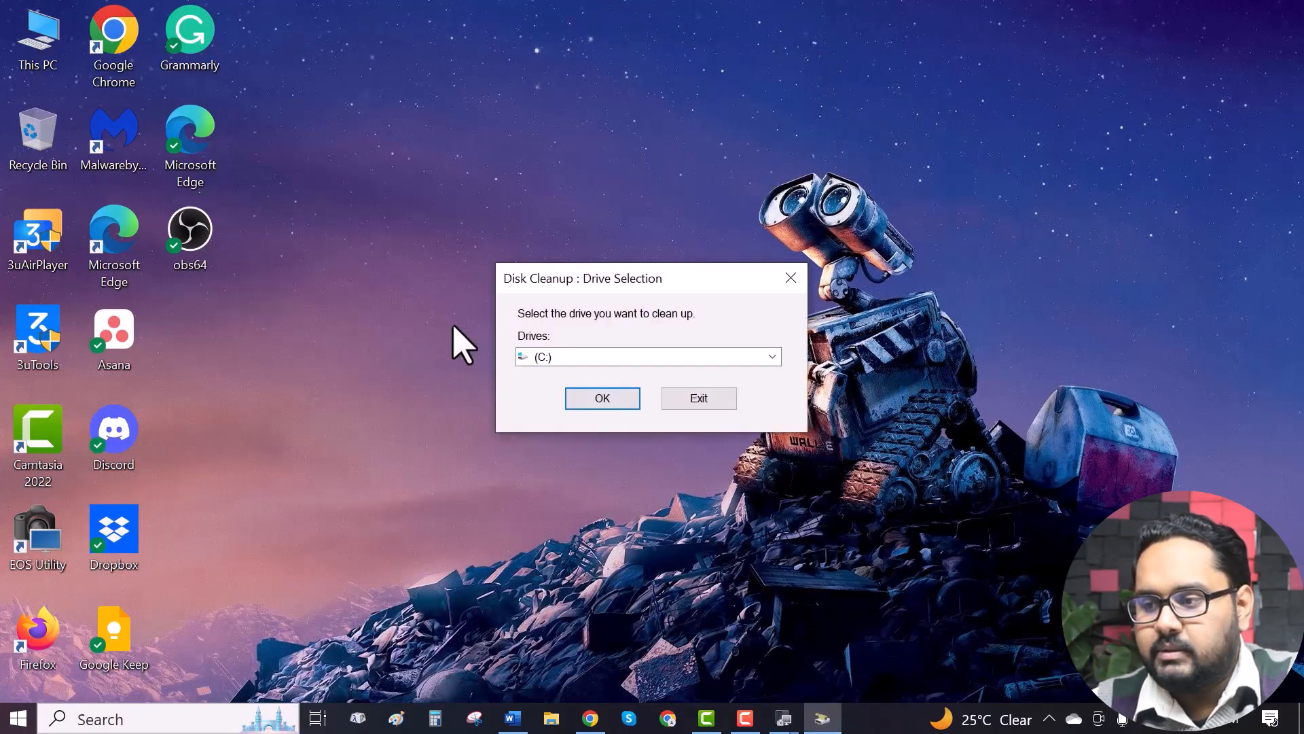
- Choose drive C:, then rescan C: including system files
left_click(603, 398)
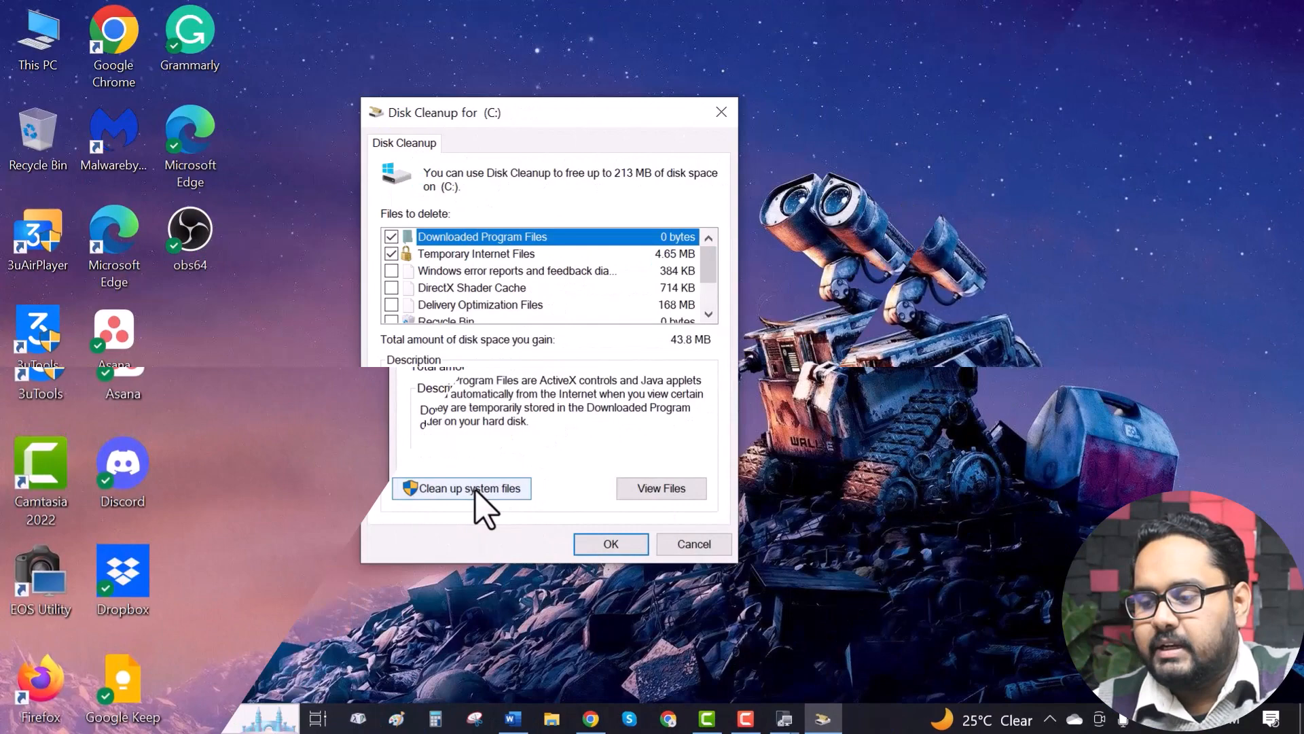
left_click(462, 488)
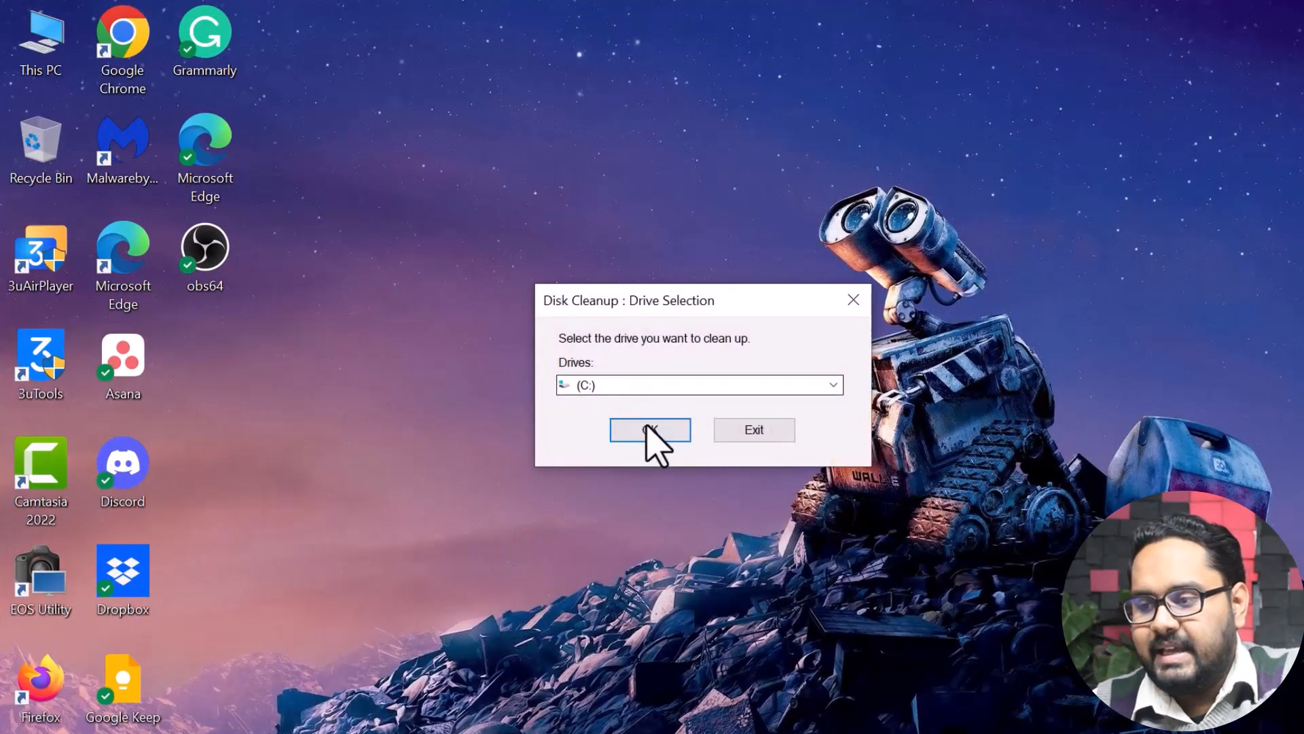
left_click(651, 429)
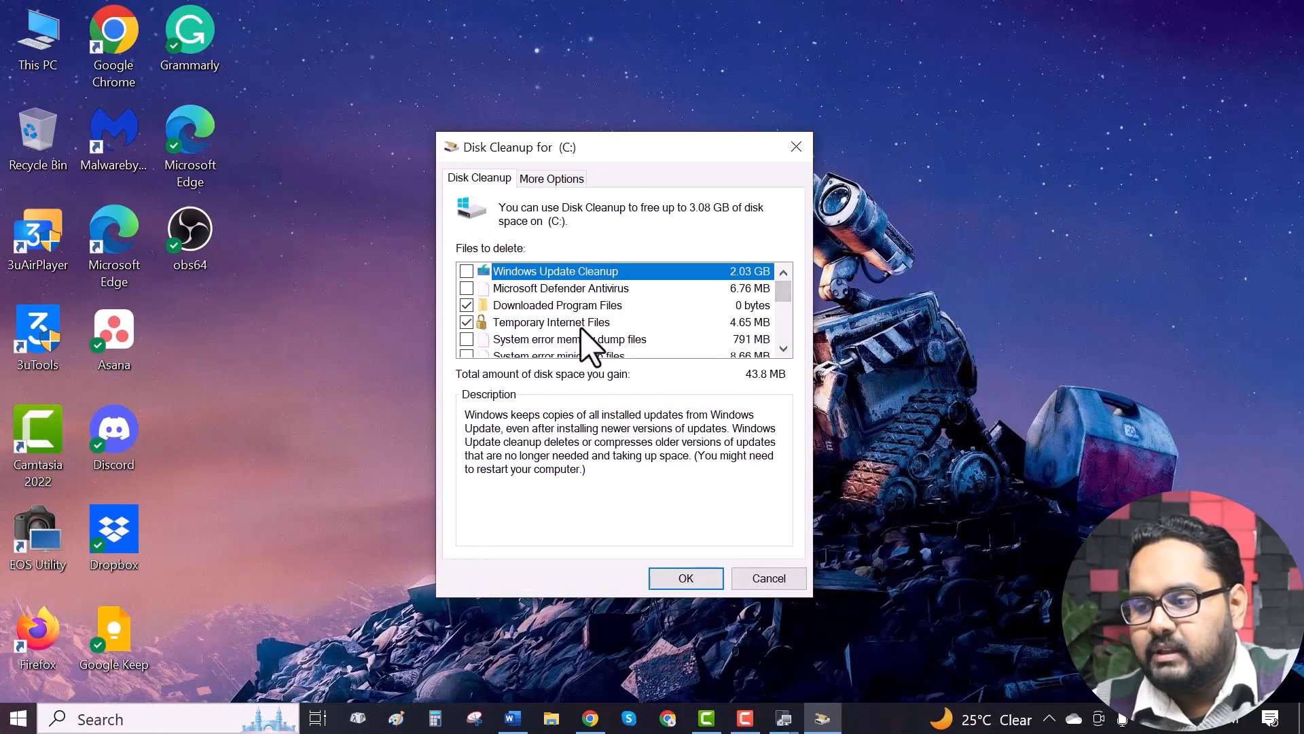
mouse_move(783, 313)
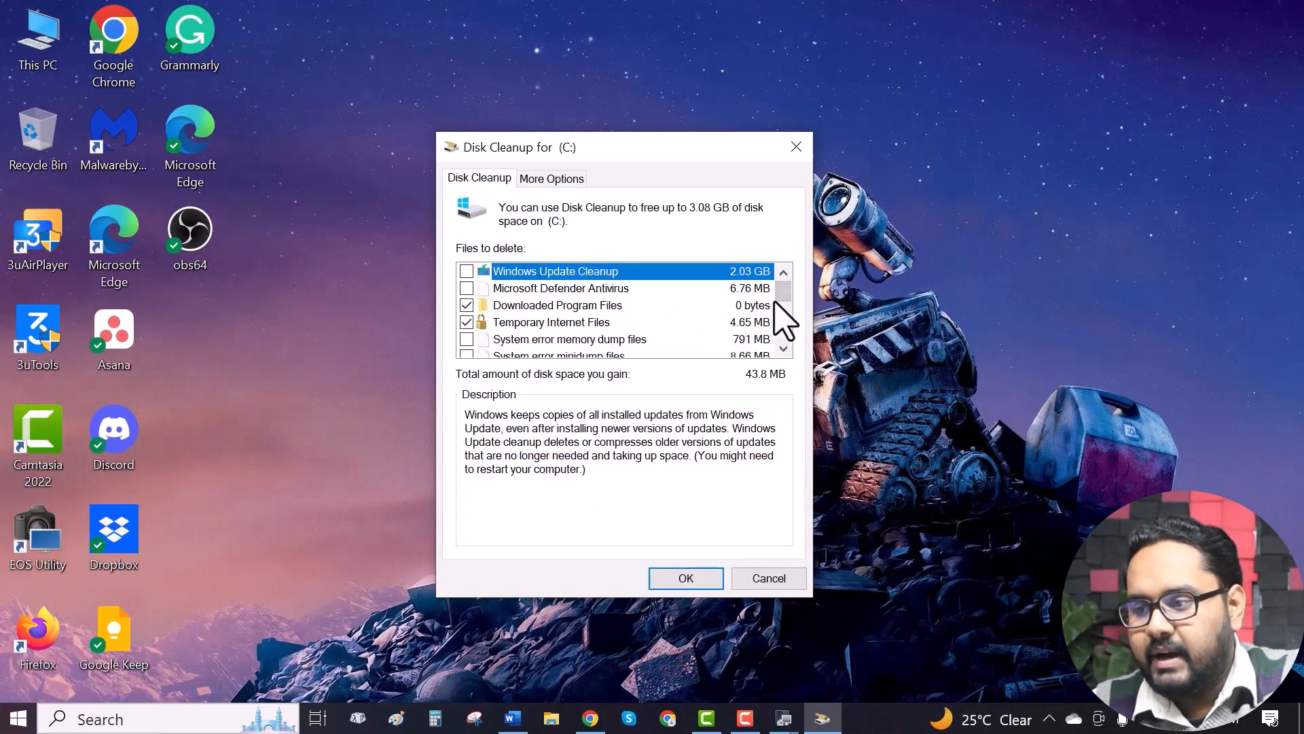